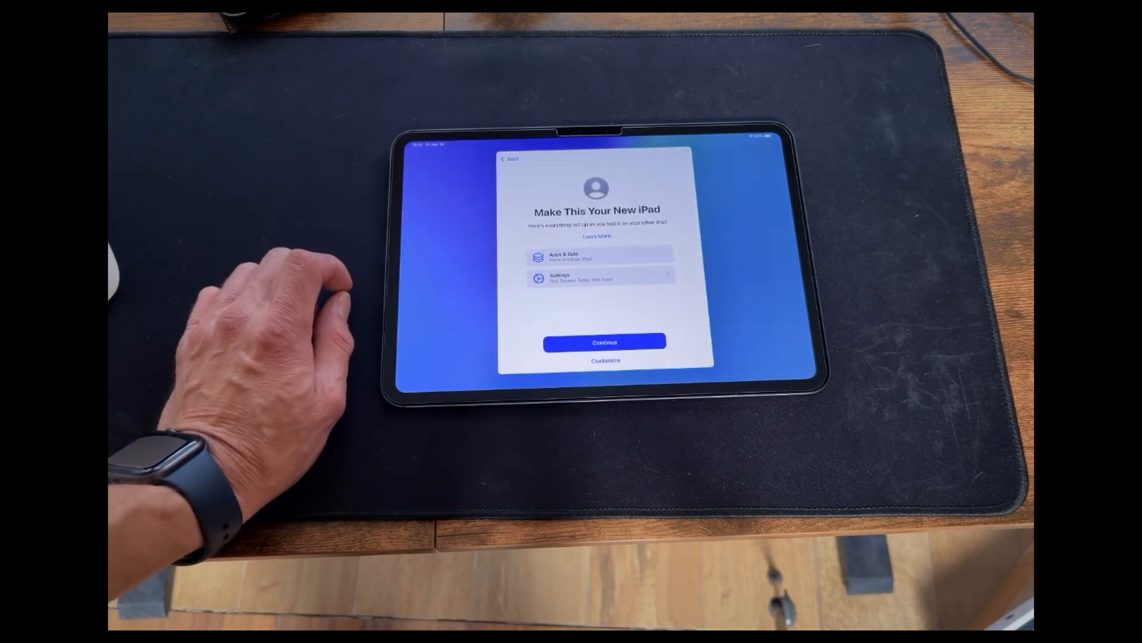
Accept transferring apps and settings from the old iPad, then select Siri Voice 2 and confirm it
left_click(604, 342)
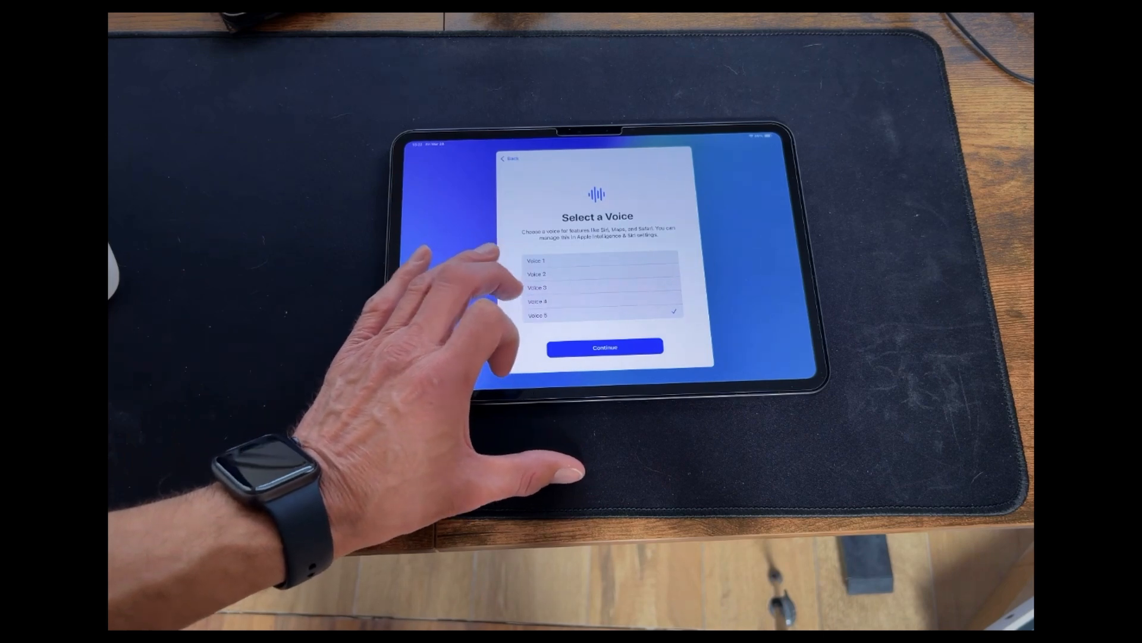
left_click(604, 274)
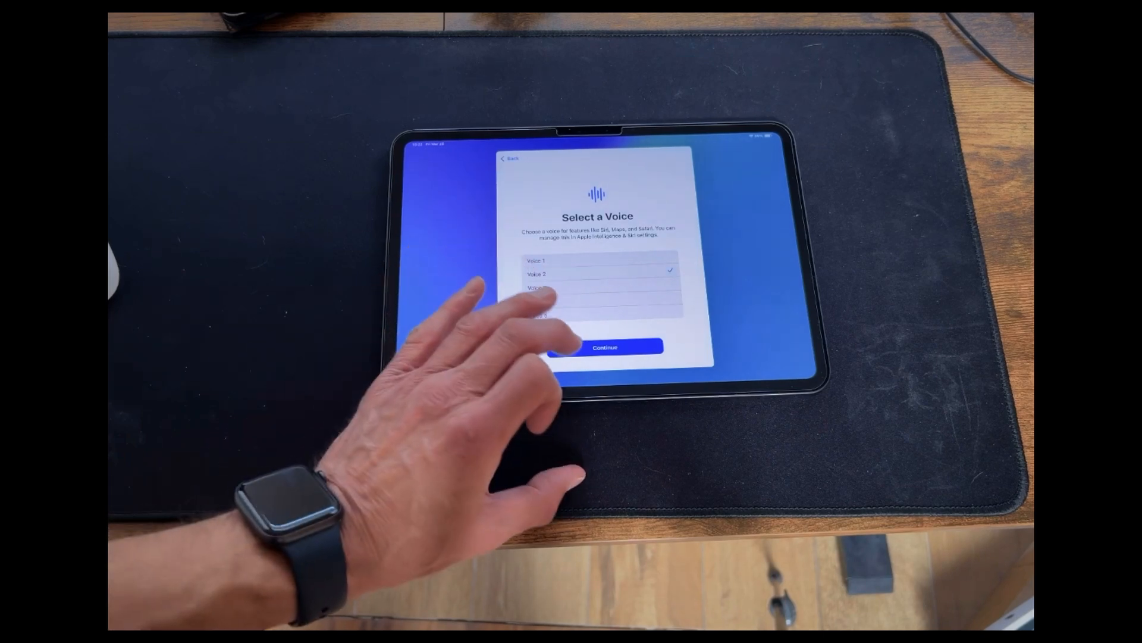
left_click(604, 346)
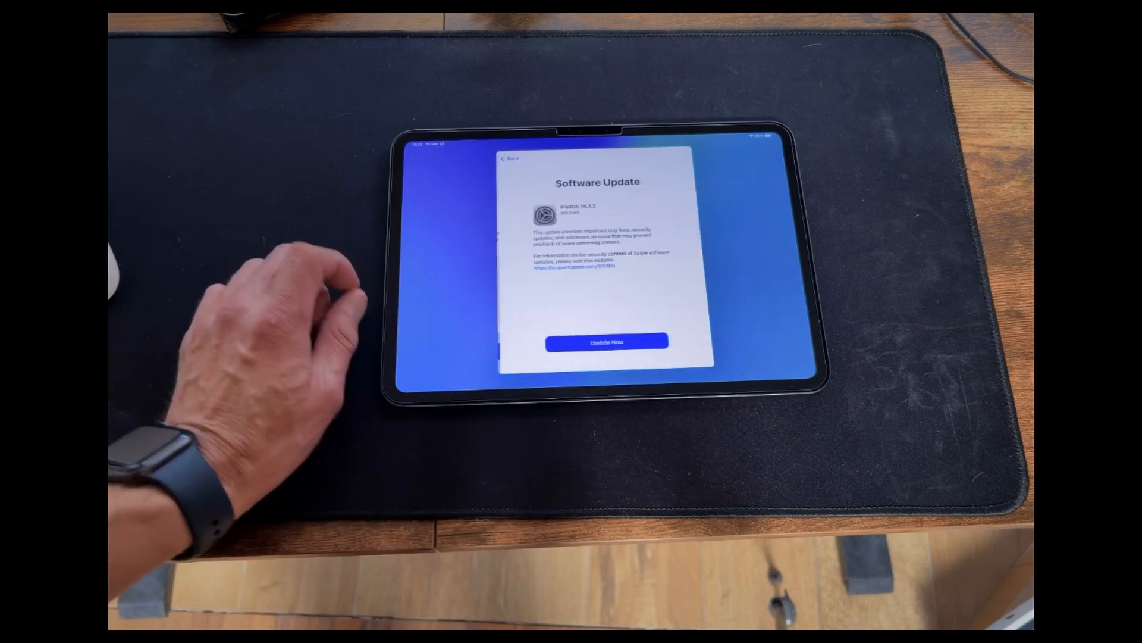